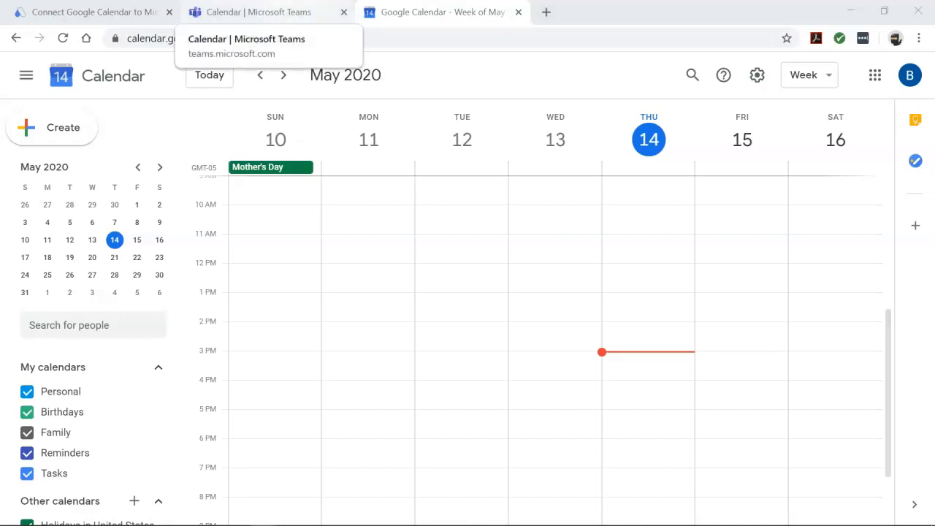
Step: Switch to the Microsoft Teams calendar showing the May 11–15, 2020 work week
{"action": "left_click", "coordinate": [263, 12]}
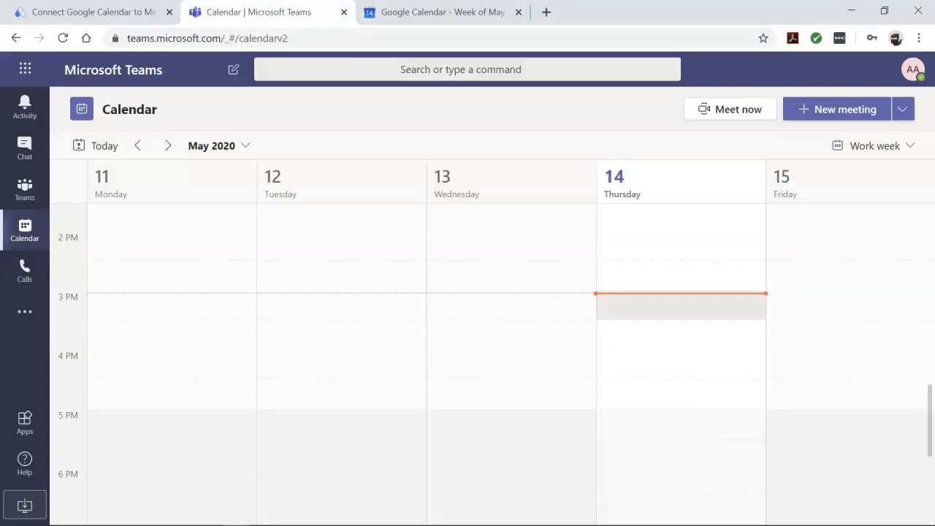
Step: From Automate.io's Popular Integrations, choose the Sync Microsoft Teams with Google Calendar template
{"action": "left_click", "coordinate": [88, 12]}
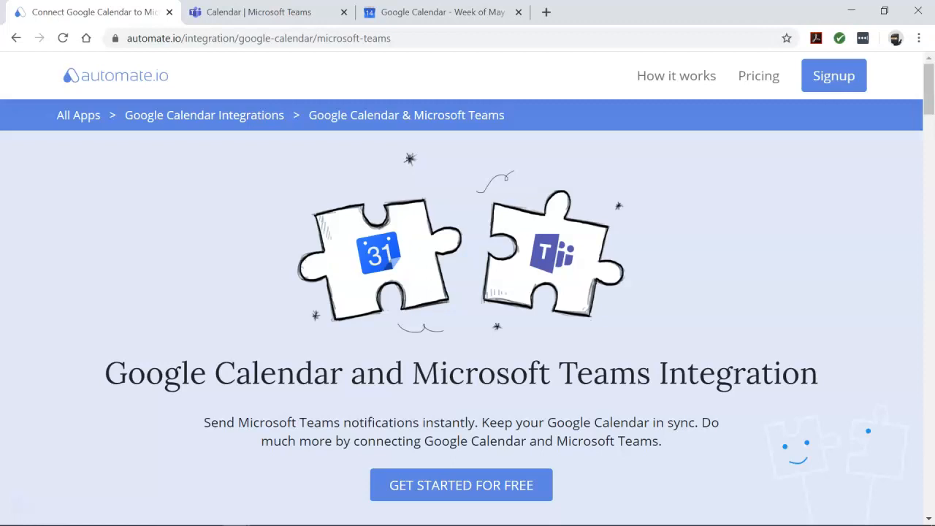
{"action": "scroll", "scroll_direction": "down", "scroll_amount": 3}
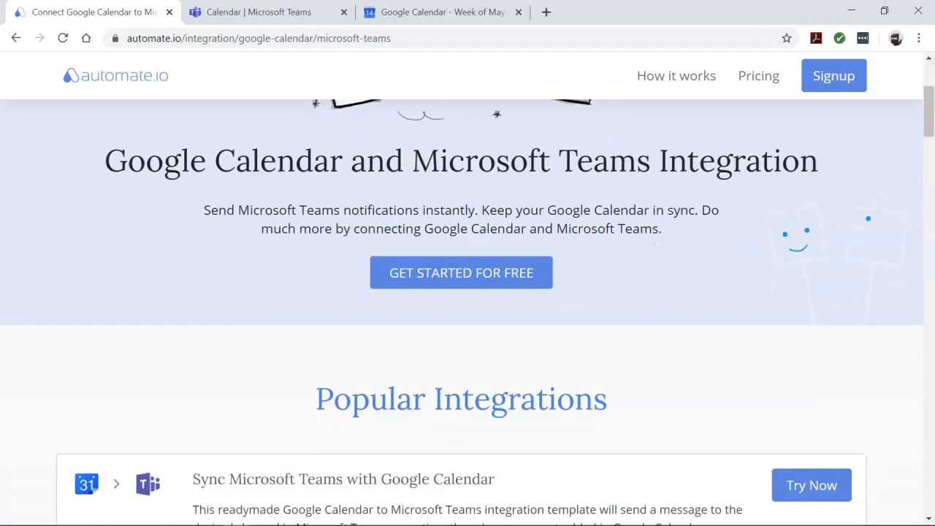
{"action": "scroll", "scroll_direction": "down", "scroll_amount": 3}
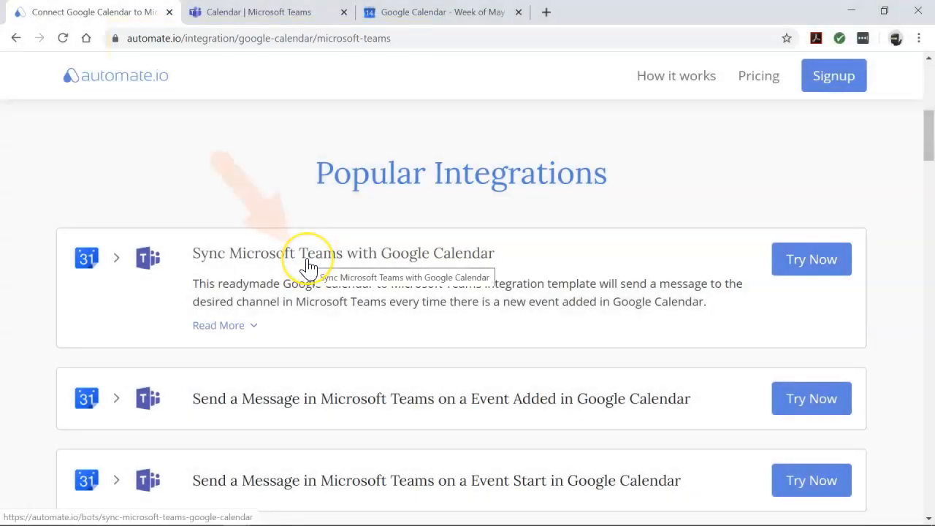
{"action": "left_click", "coordinate": [307, 265]}
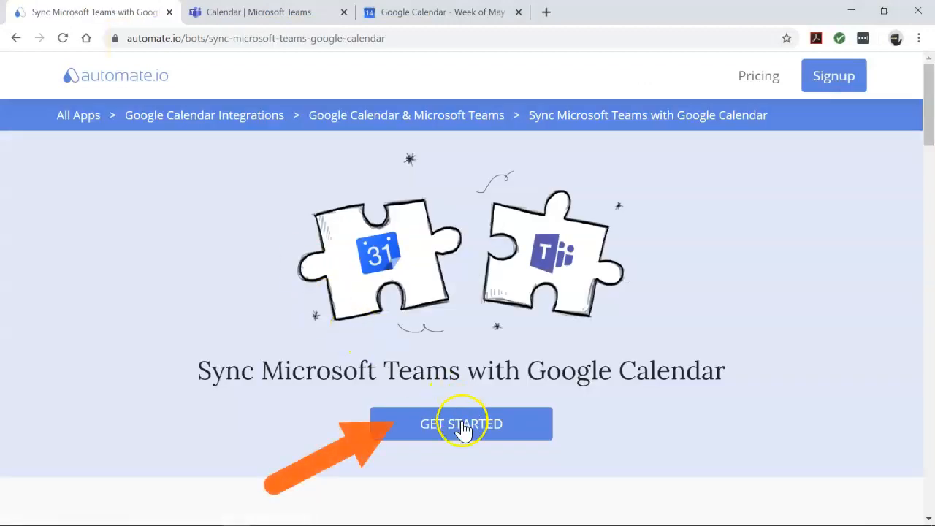
Step: Start the template bot and authorize Google Calendar, allowing Automate.io access to the calendars
{"action": "left_click", "coordinate": [463, 424]}
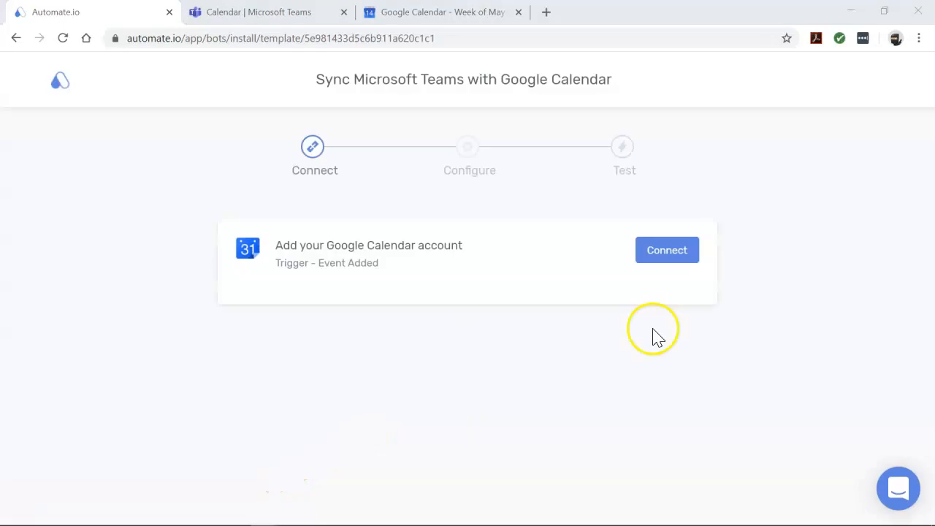
{"action": "mouse_move", "coordinate": [680, 283]}
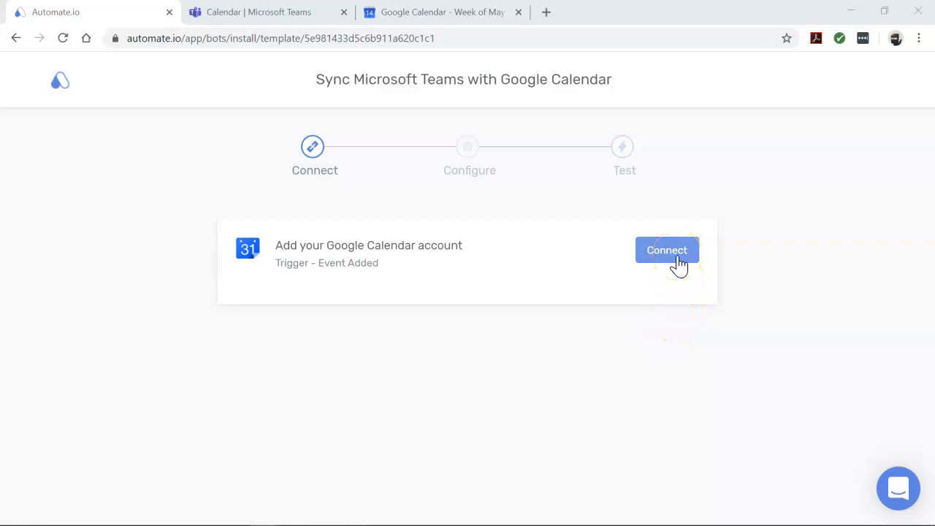
{"action": "left_click", "coordinate": [667, 250]}
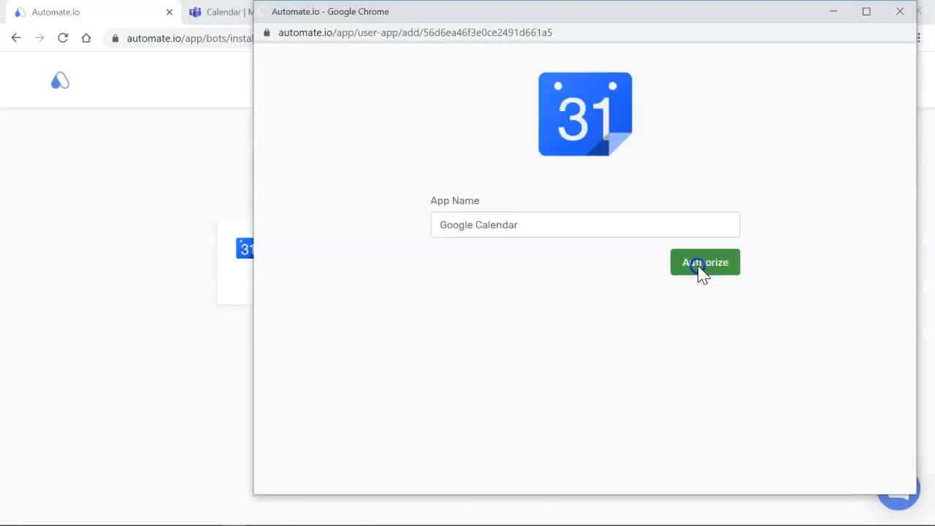
{"action": "left_click", "coordinate": [705, 262]}
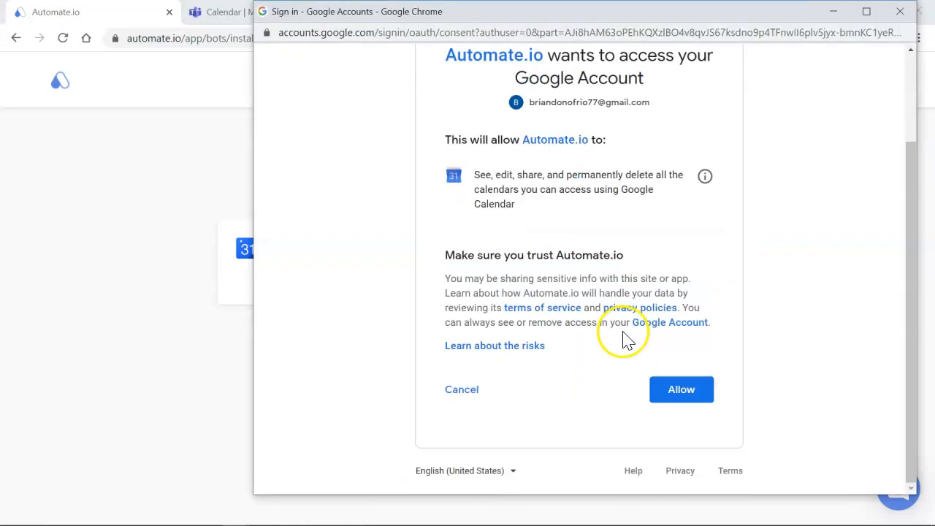
{"action": "left_click", "coordinate": [681, 390]}
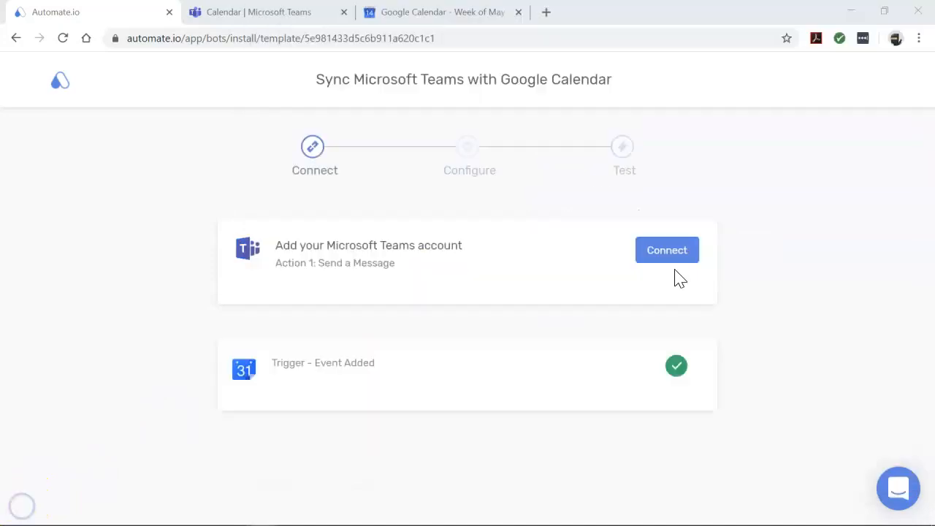
Step: Authorize the Microsoft Teams account and accept Automate.io's access request
{"action": "left_click", "coordinate": [667, 250]}
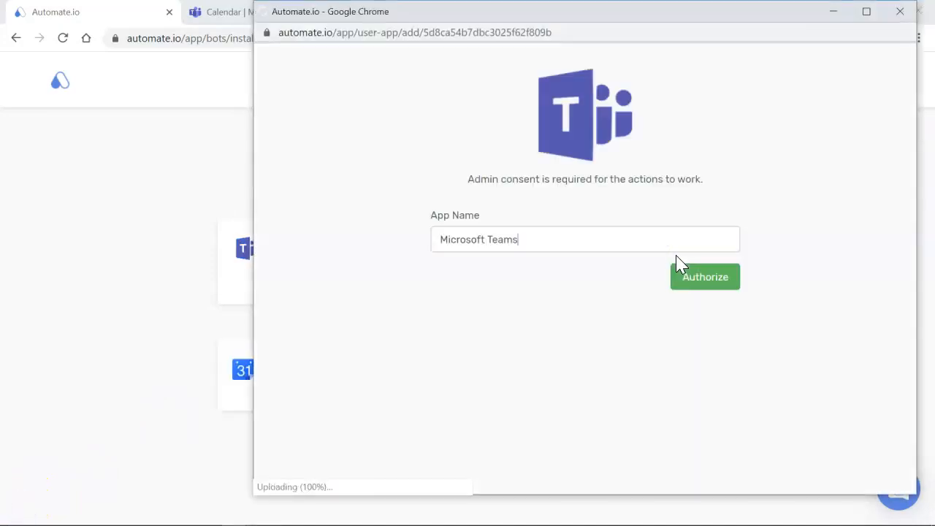
{"action": "left_click", "coordinate": [705, 277]}
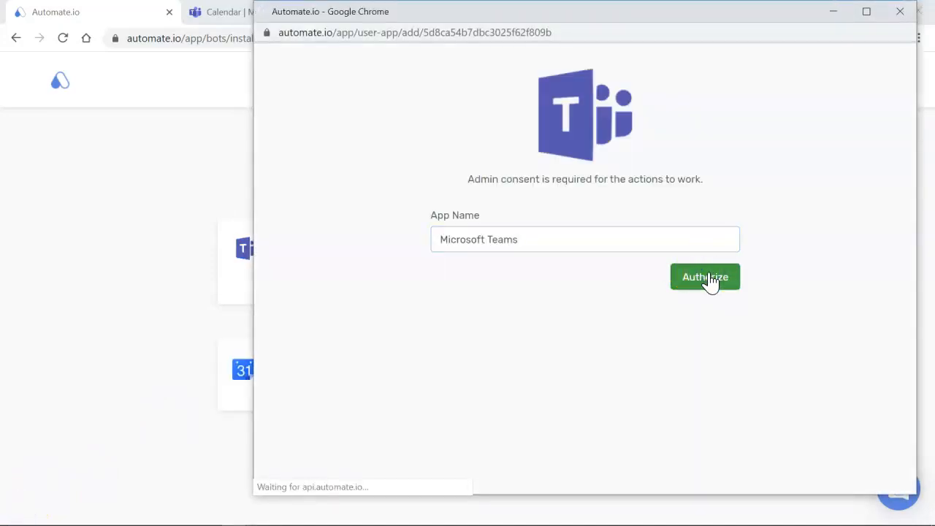
{"action": "left_click", "coordinate": [705, 277]}
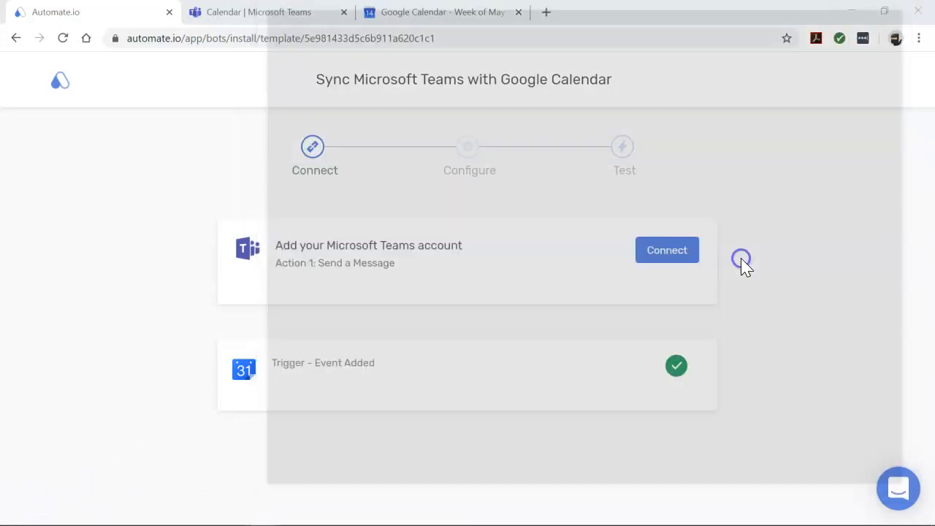
{"action": "left_click", "coordinate": [667, 250]}
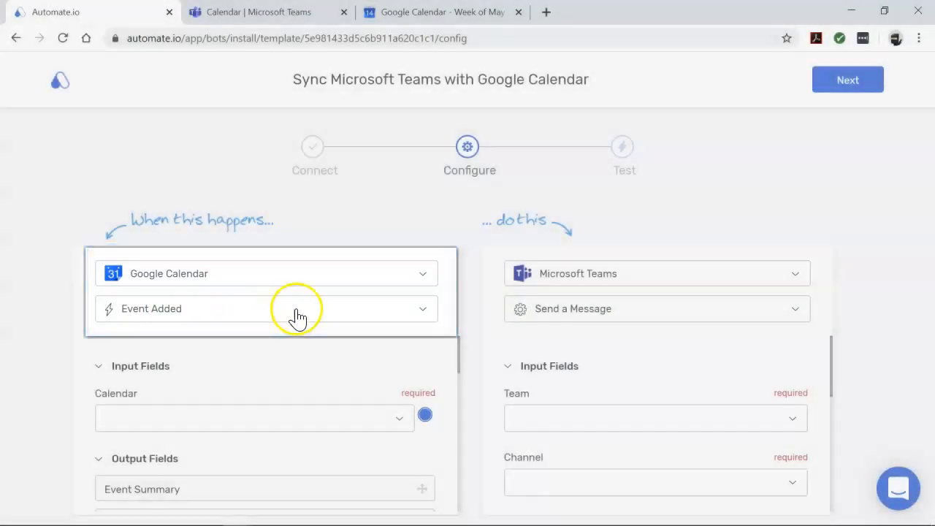
Step: Review the Google Calendar trigger list and keep Event Added selected
{"action": "left_click", "coordinate": [421, 311]}
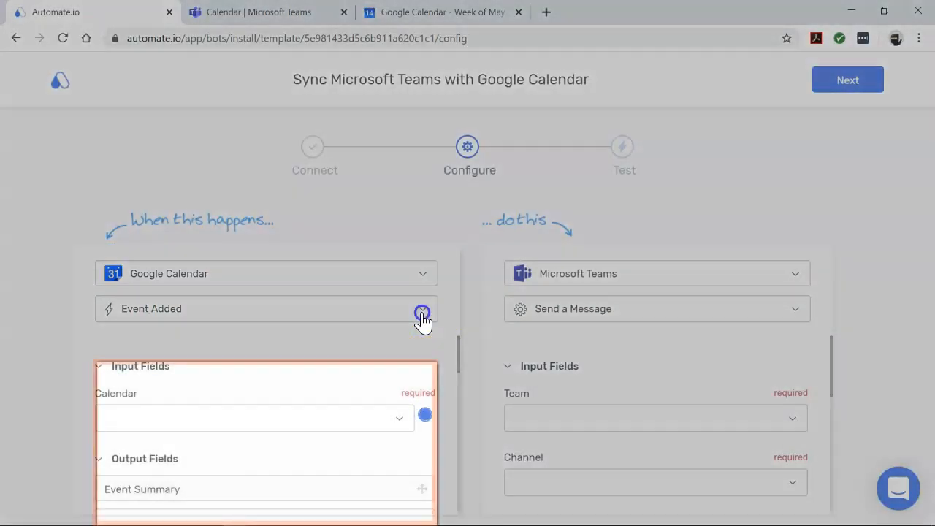
{"action": "left_click", "coordinate": [423, 312]}
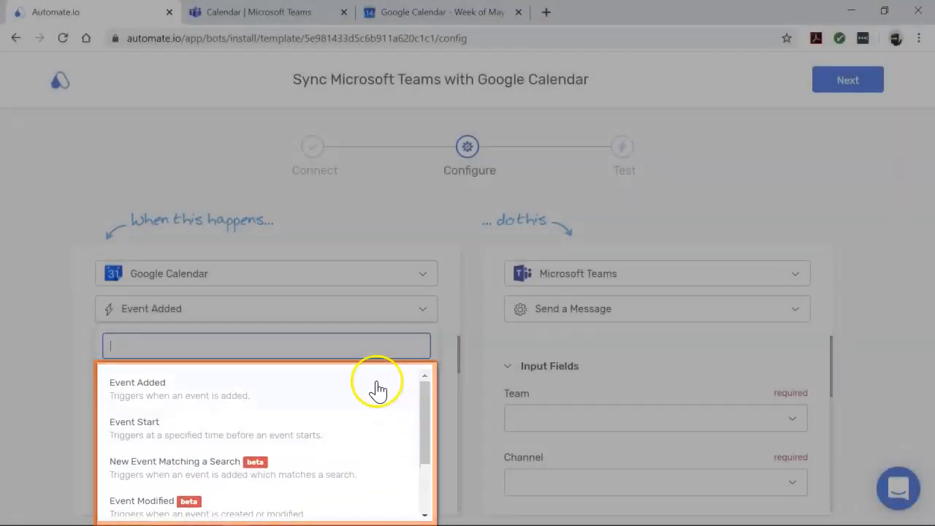
{"action": "left_click", "coordinate": [138, 382]}
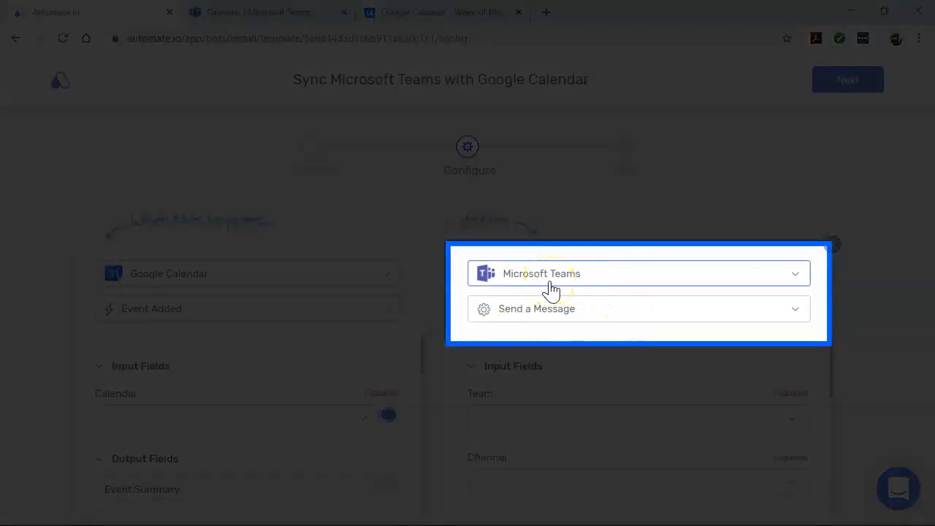
{"action": "mouse_move", "coordinate": [555, 329]}
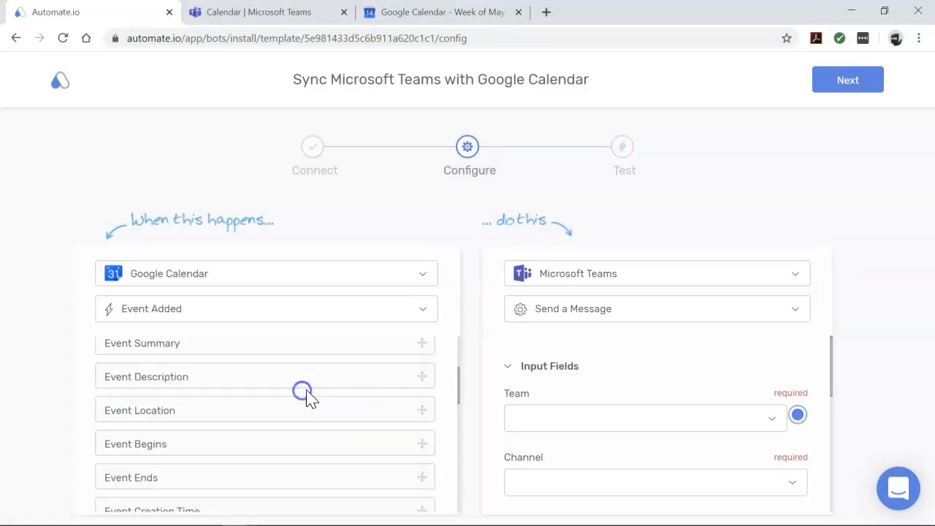
Step: Set the message content to 'there is a NEW EVENT on' and advance to the live-data Test step
{"action": "left_click", "coordinate": [773, 407]}
{"action": "type", "text": "Hey team"}
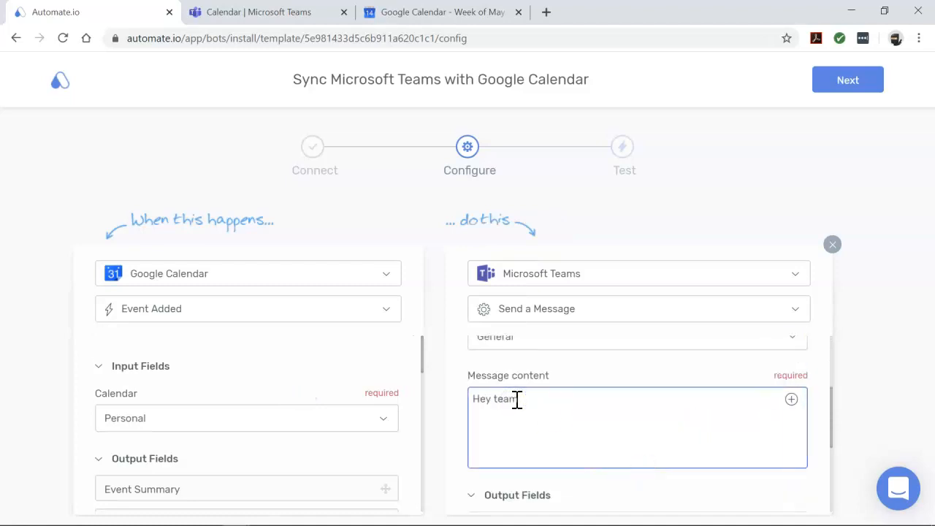
{"action": "type", "text": "there is a NEW EVENT on"}
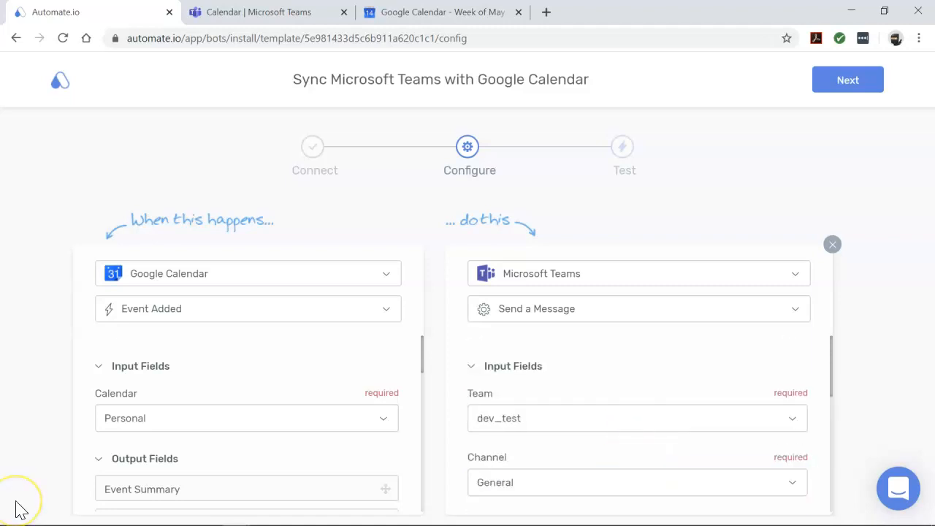
{"action": "mouse_move", "coordinate": [433, 409]}
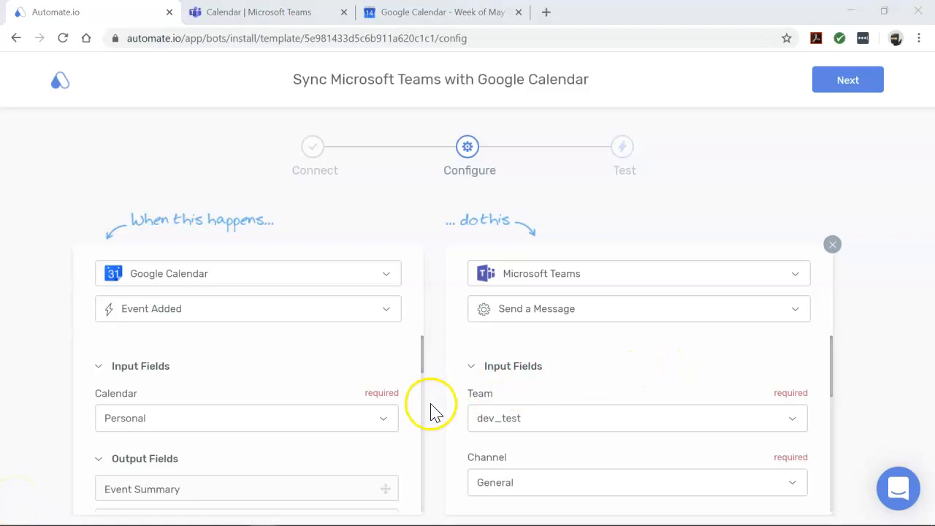
{"action": "left_click", "coordinate": [847, 80]}
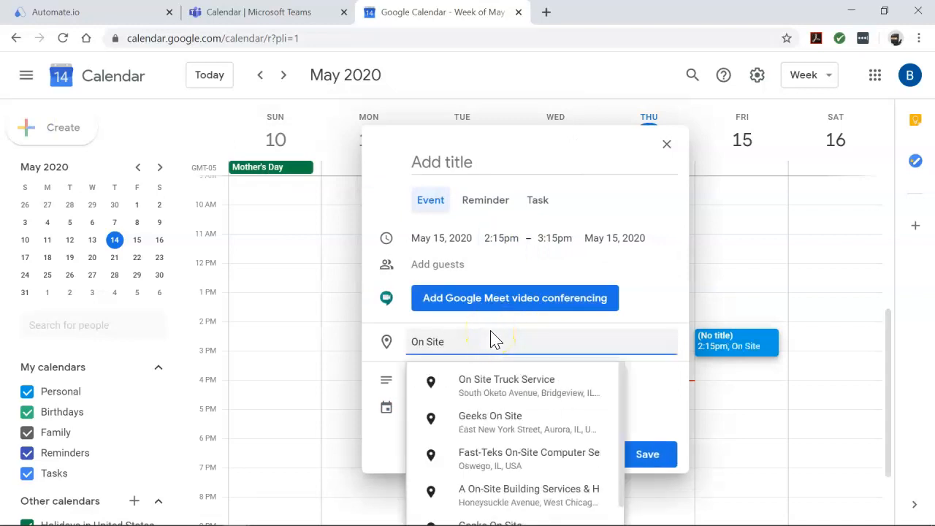
{"action": "left_click", "coordinate": [69, 12]}
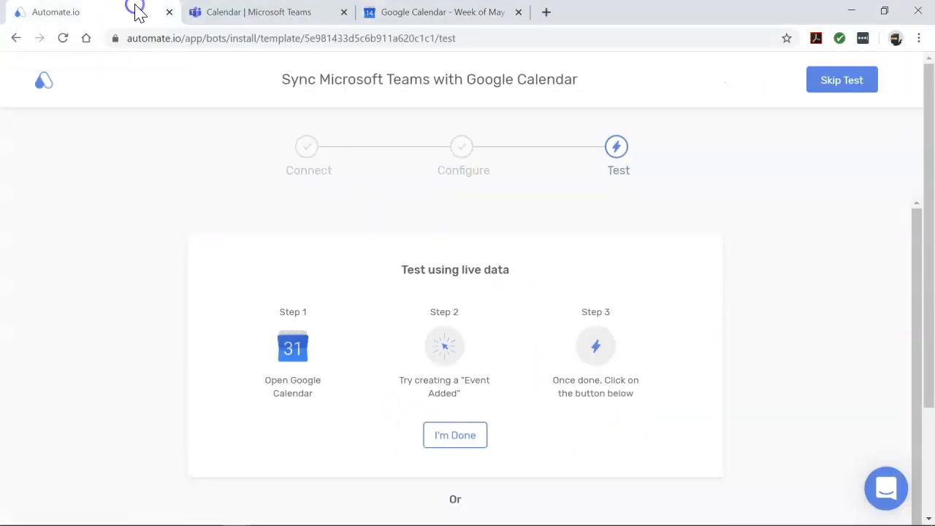
Step: Confirm the test event with I'm Done, then check the result in Microsoft Teams
{"action": "left_click", "coordinate": [455, 435]}
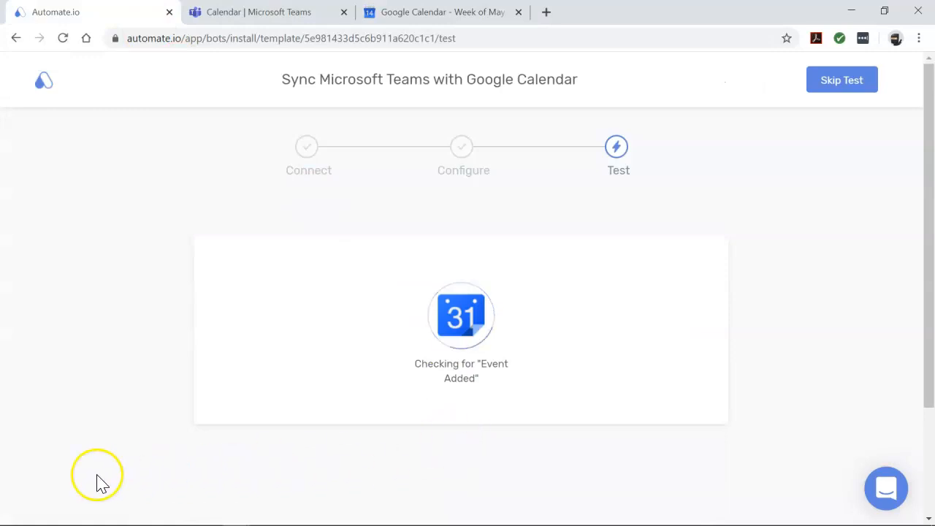
{"action": "mouse_move", "coordinate": [75, 484]}
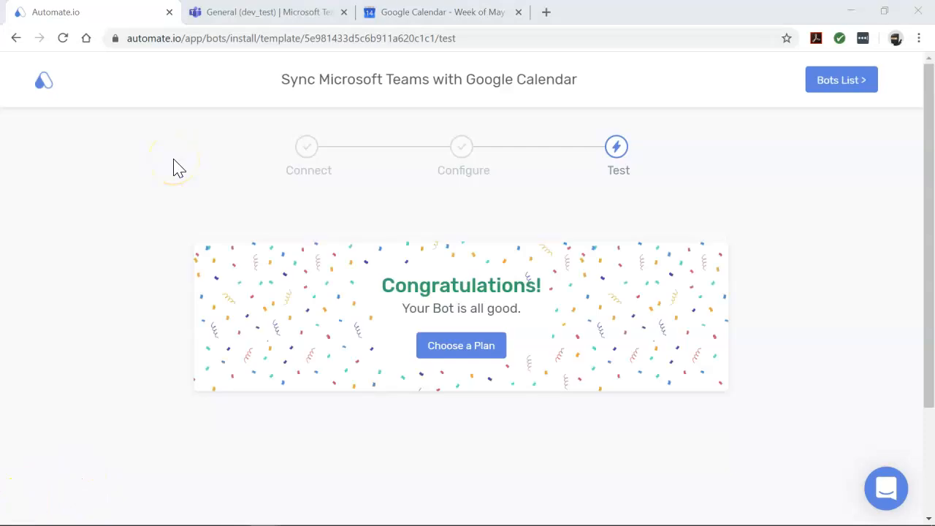
{"action": "mouse_move", "coordinate": [261, 69]}
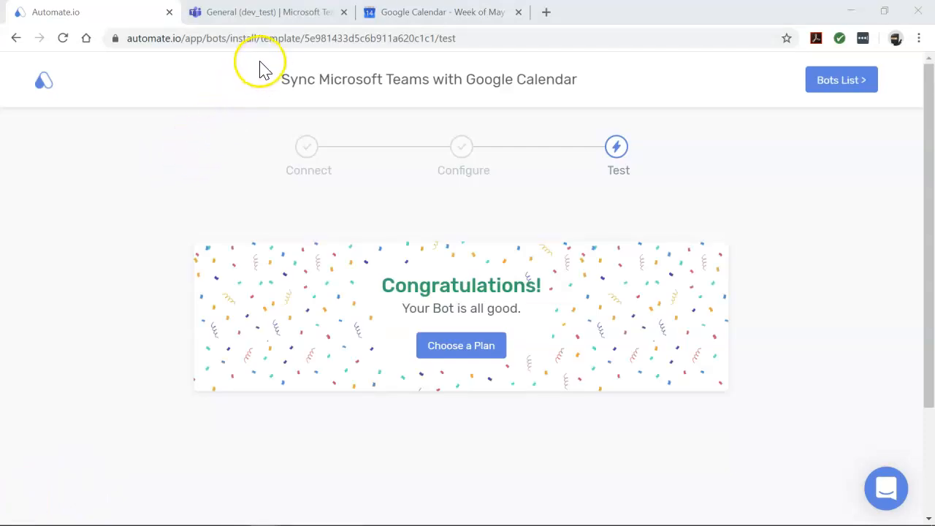
{"action": "left_click", "coordinate": [268, 12]}
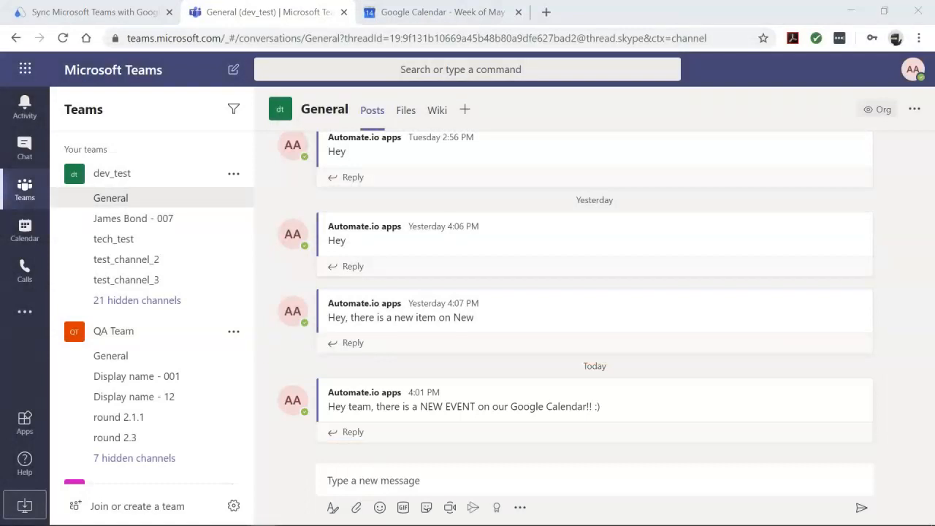
Step: Return from the Teams General channel to the Automate.io template page
{"action": "left_click", "coordinate": [95, 13]}
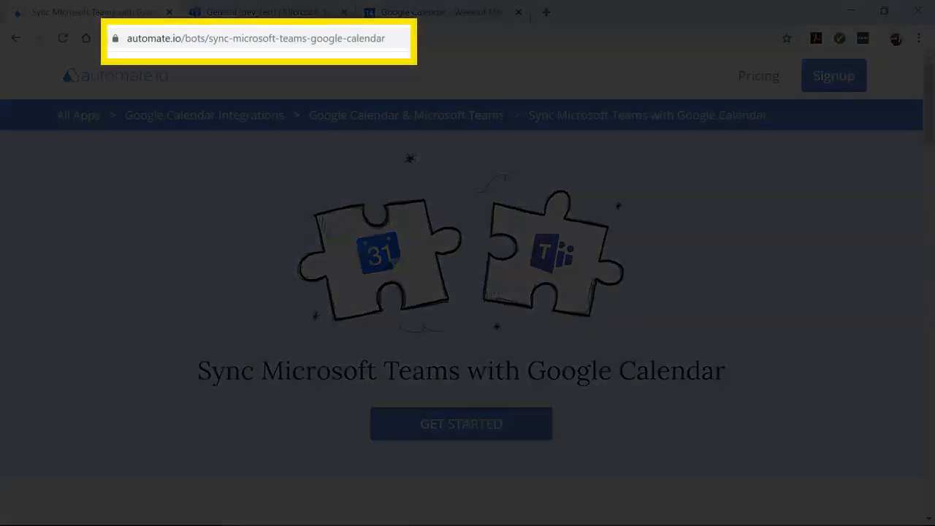